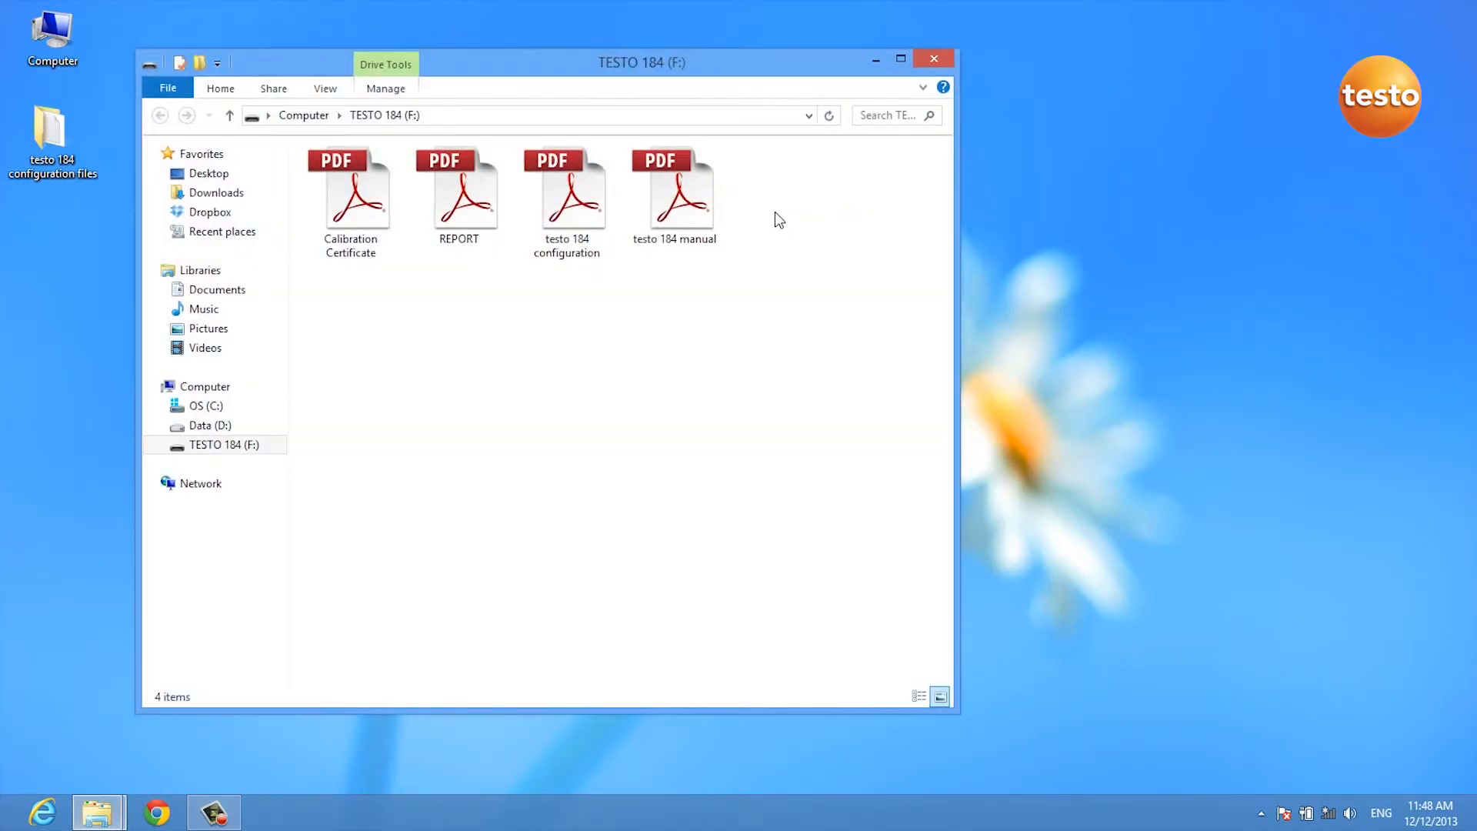
Step: Open testo 184 configuration.pdf from the data logger drive in Adobe Reader
left_click(568, 194)
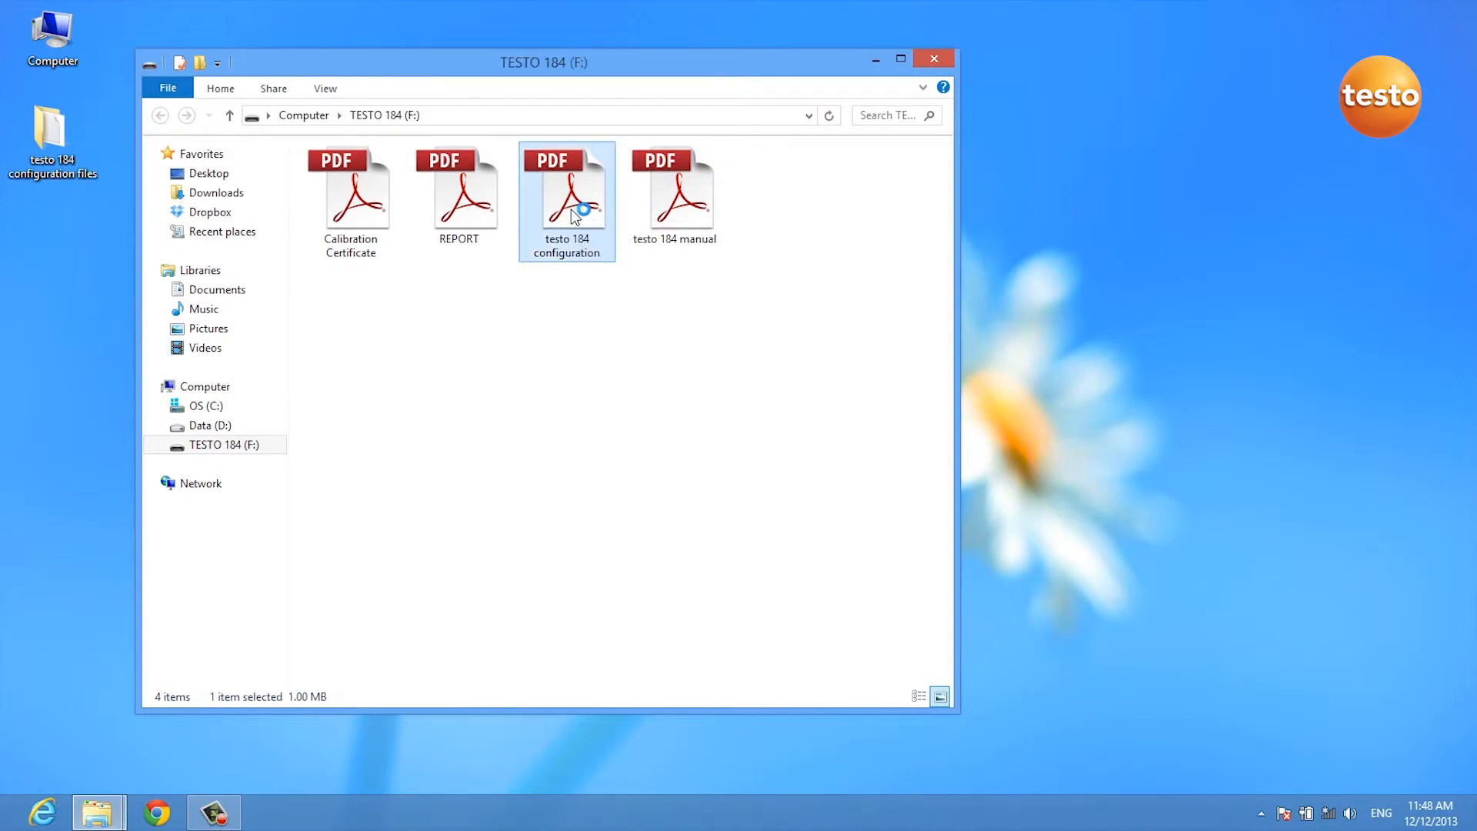
mouse_move(568, 198)
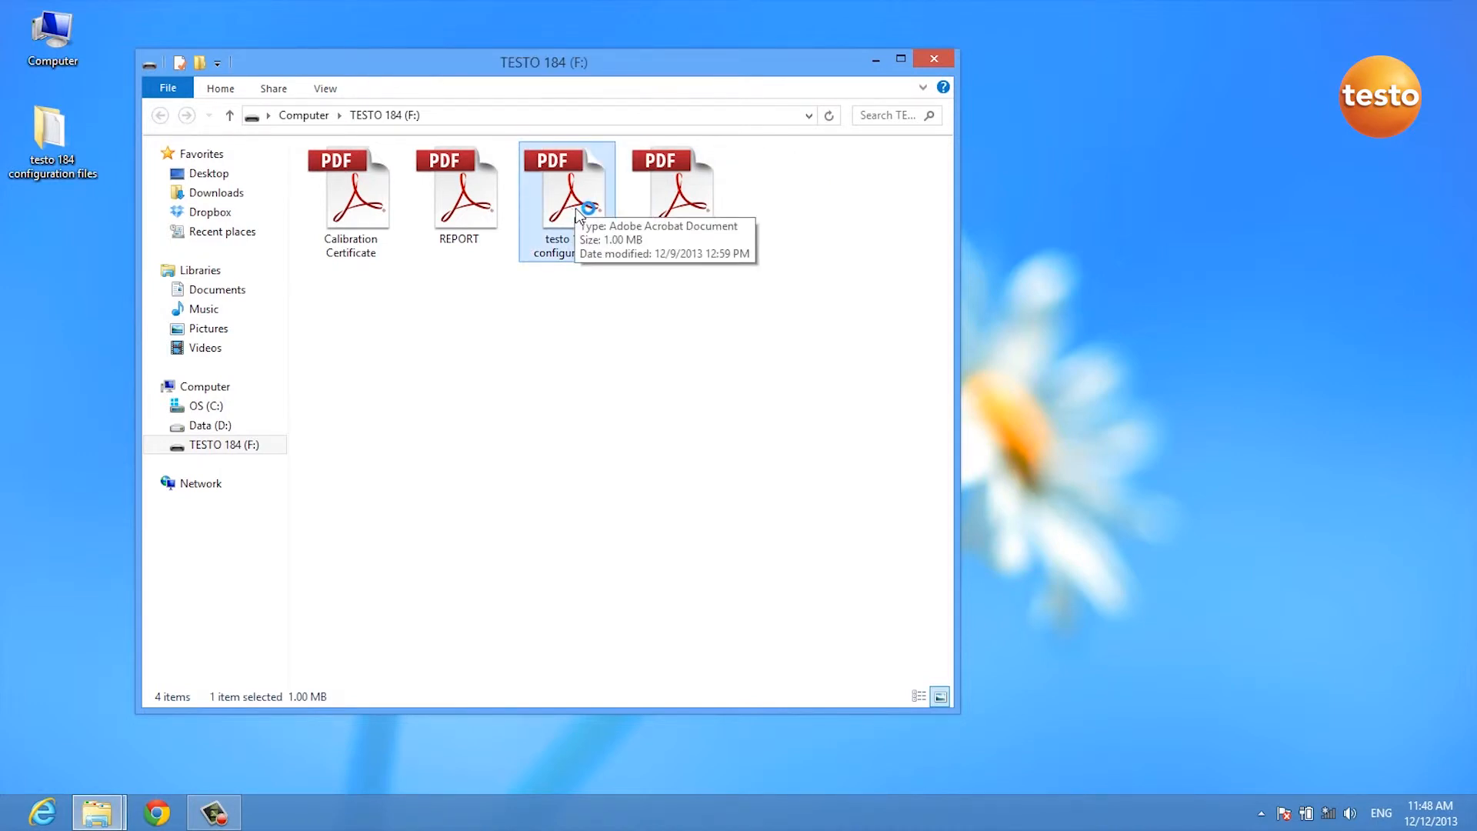
double_click(567, 184)
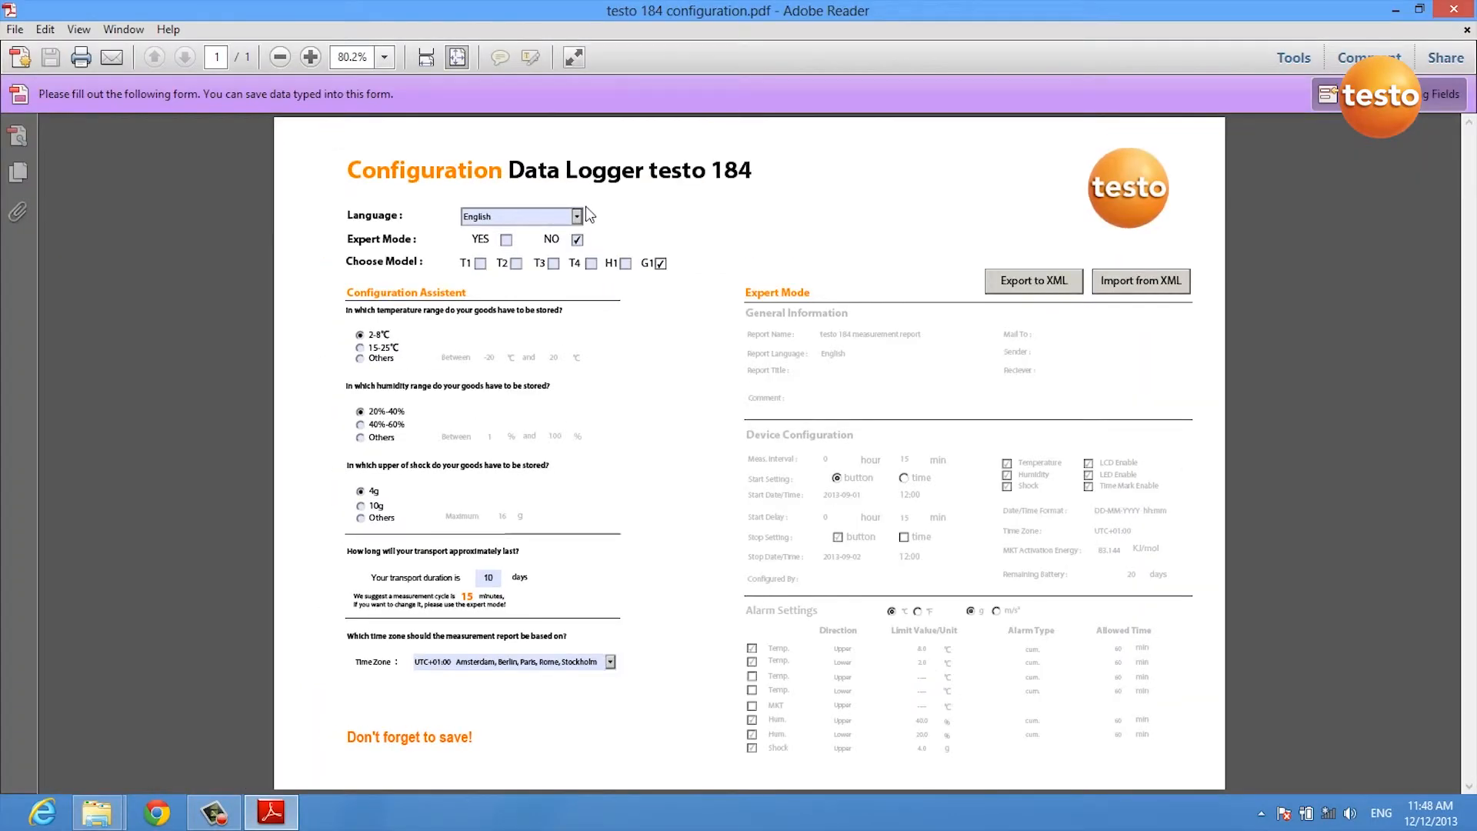
mouse_move(591, 229)
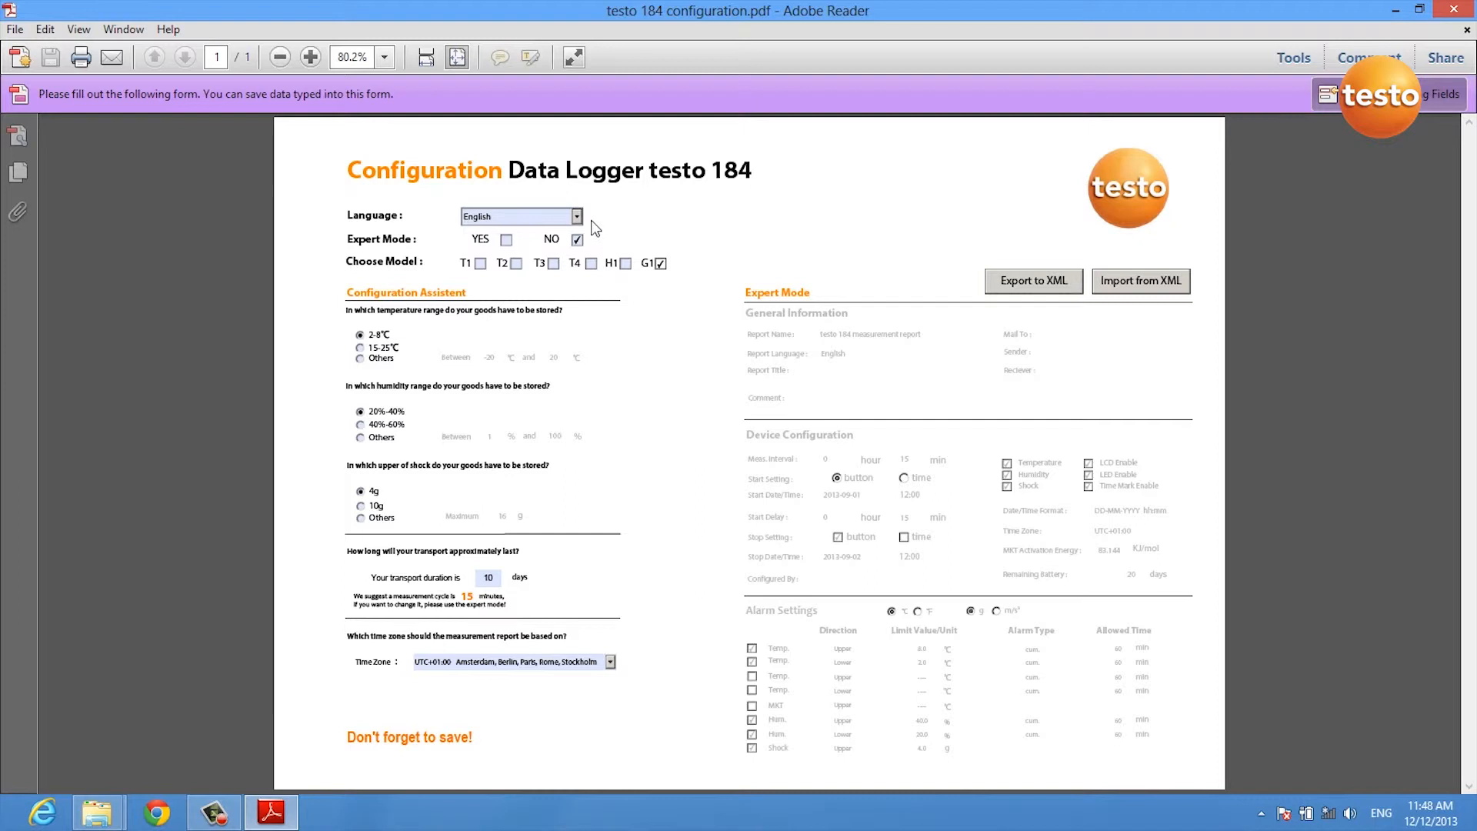
mouse_move(586, 226)
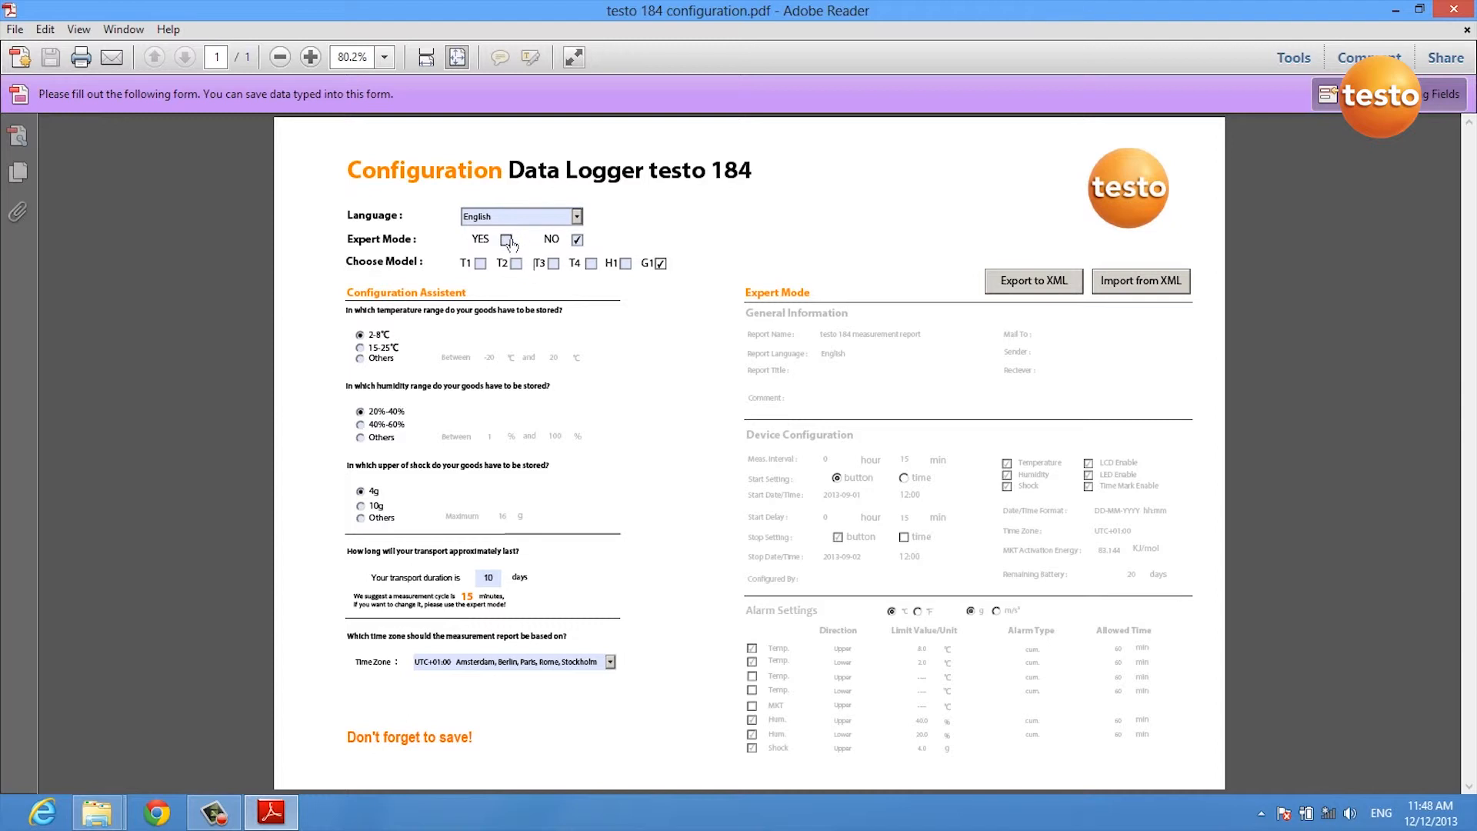
Step: Set Expert Mode to YES so the expert settings fields become editable
left_click(507, 240)
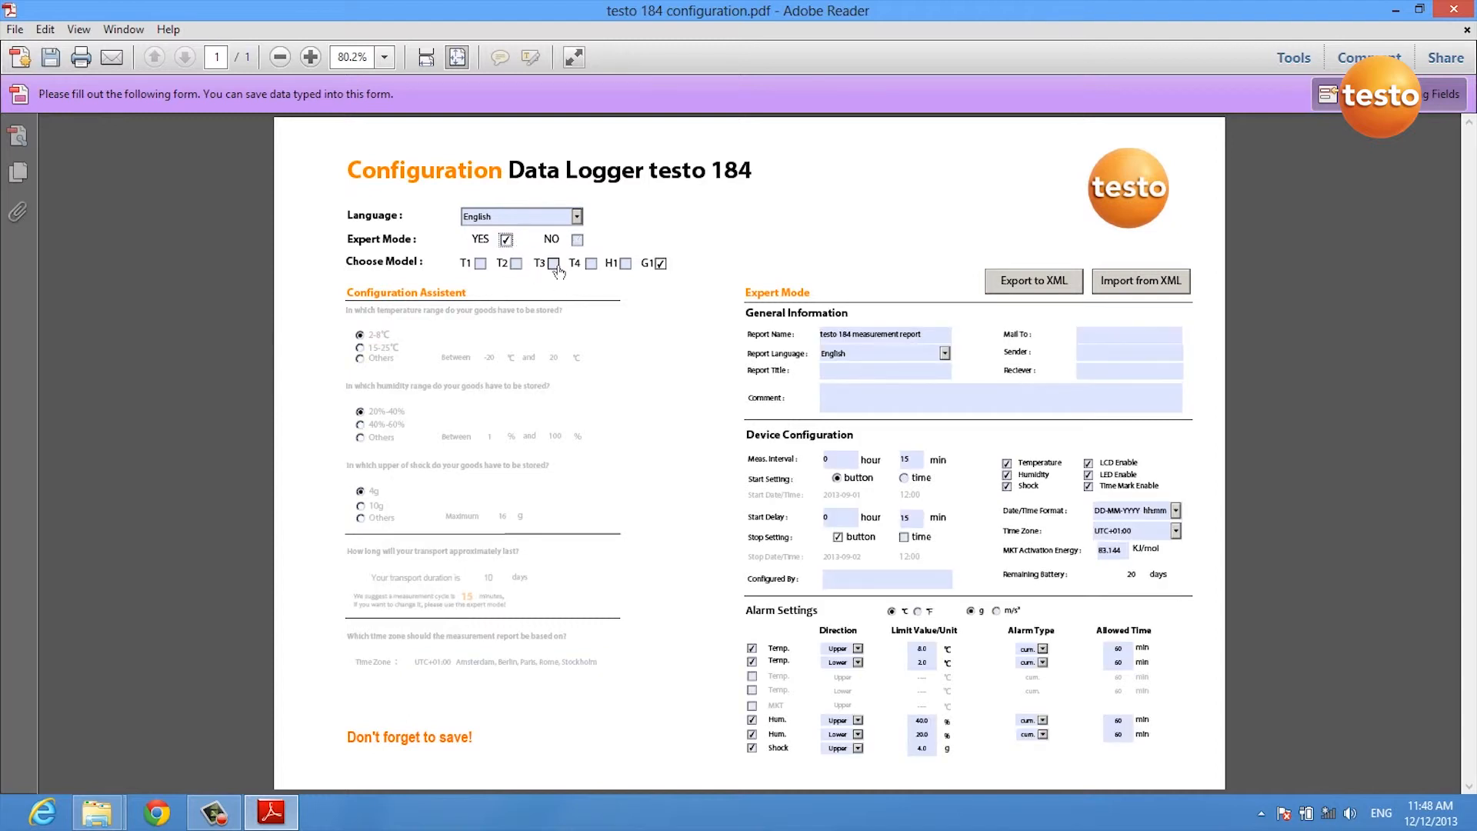
mouse_move(537, 273)
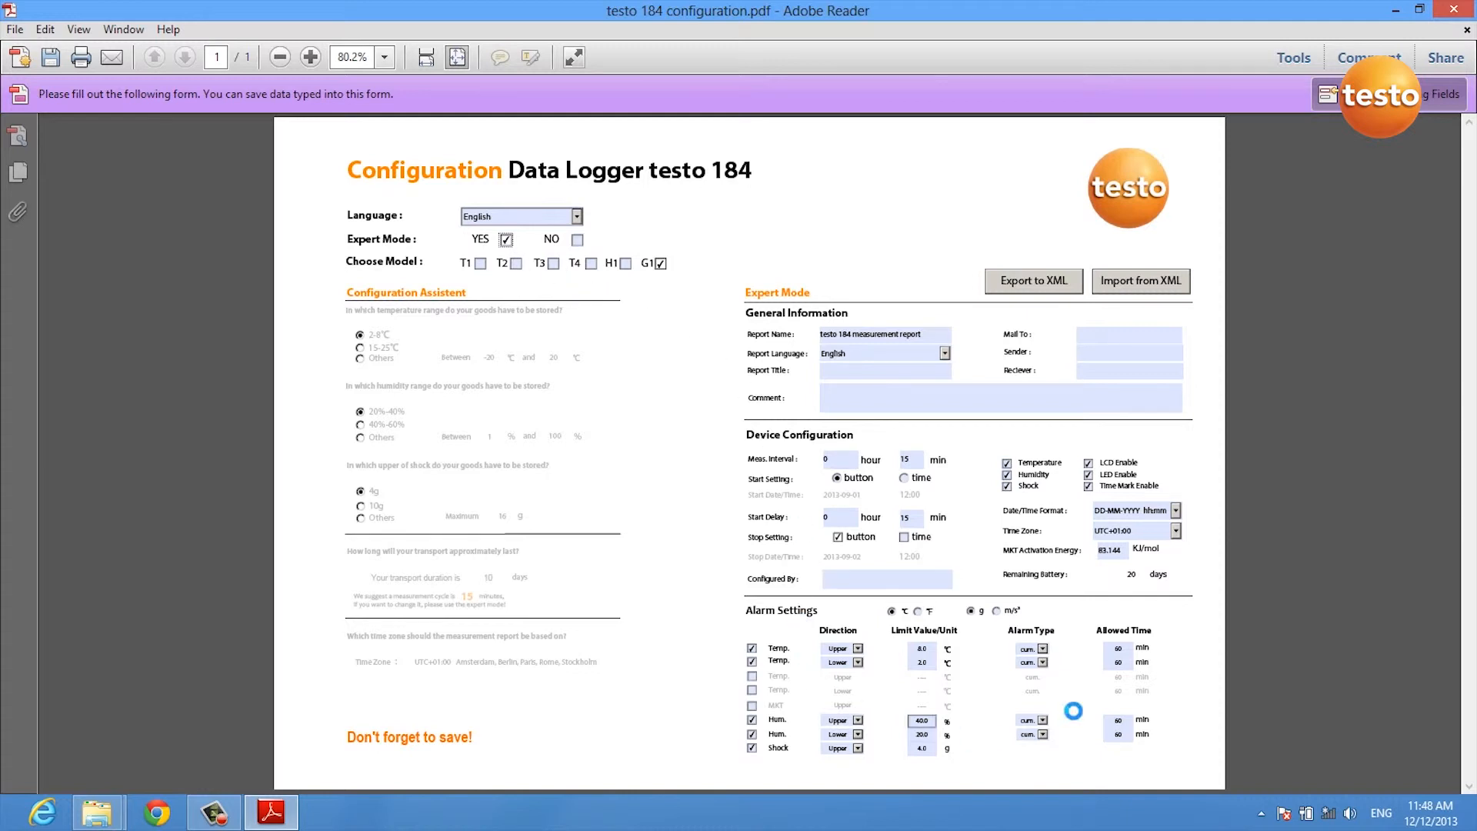
left_click(883, 371)
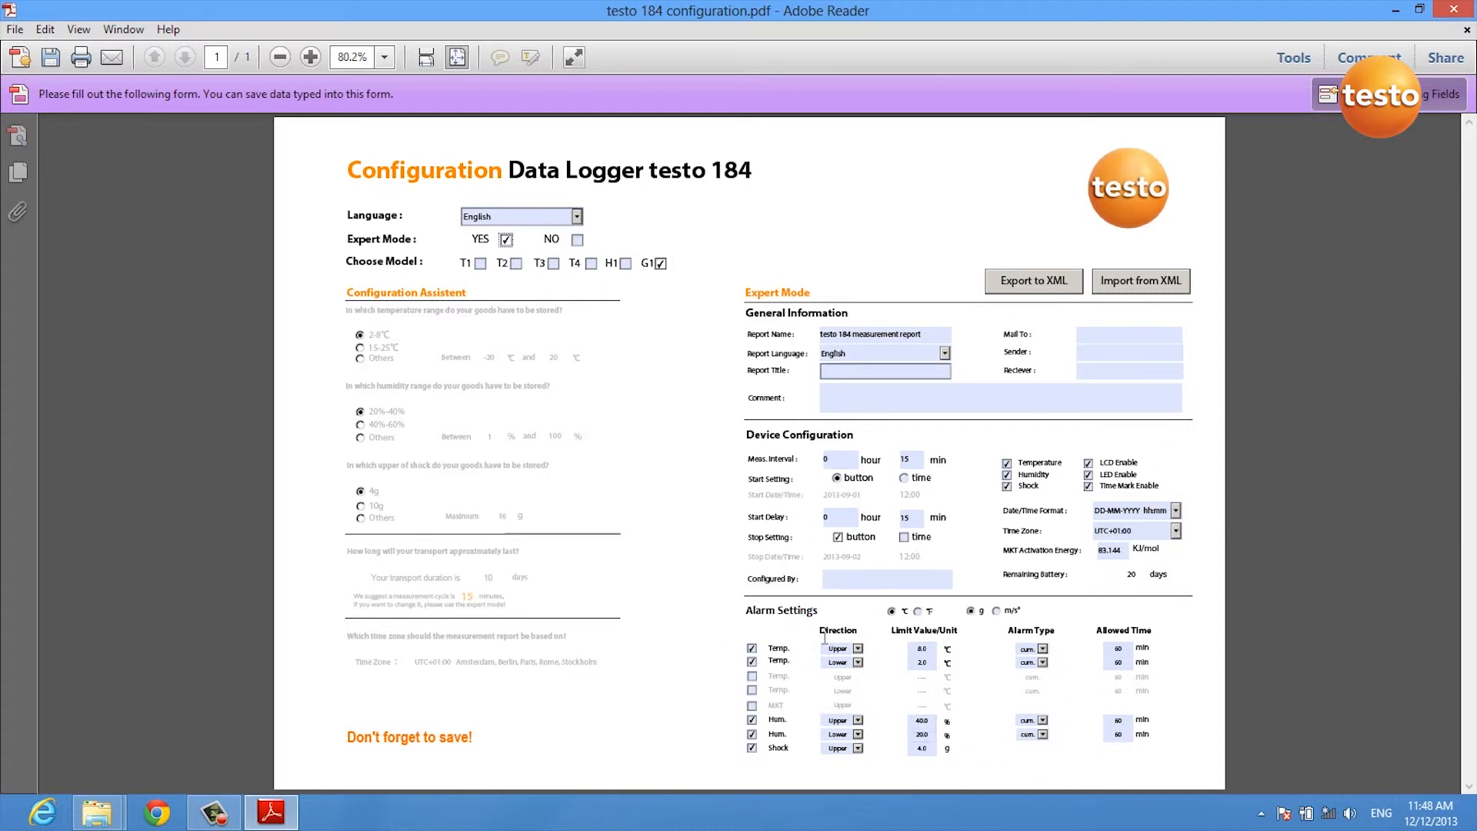
left_click(1032, 280)
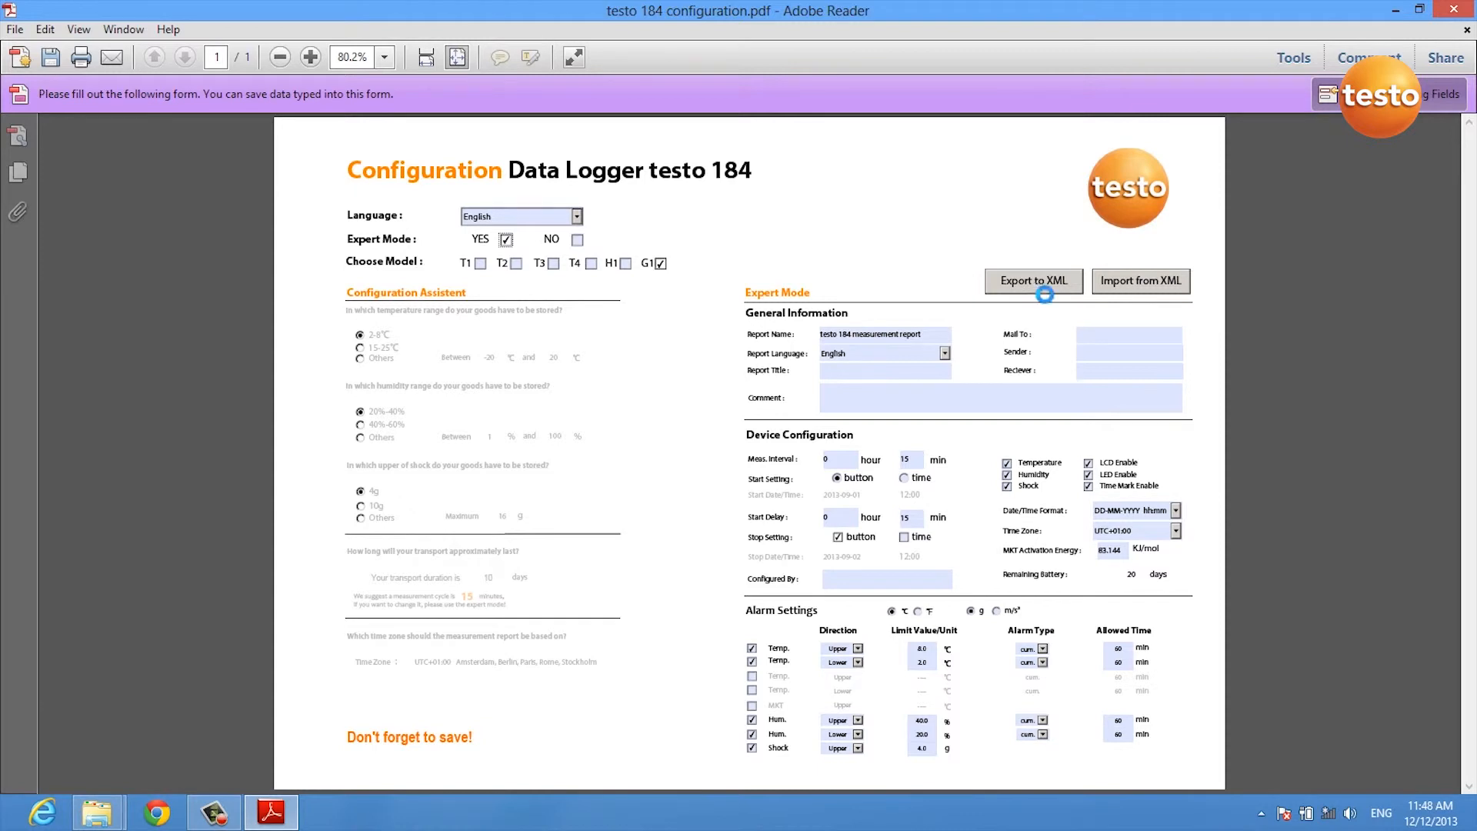
Step: Export the configuration to XML, saving it on the TESTO 184 (F:) drive
left_click(1032, 280)
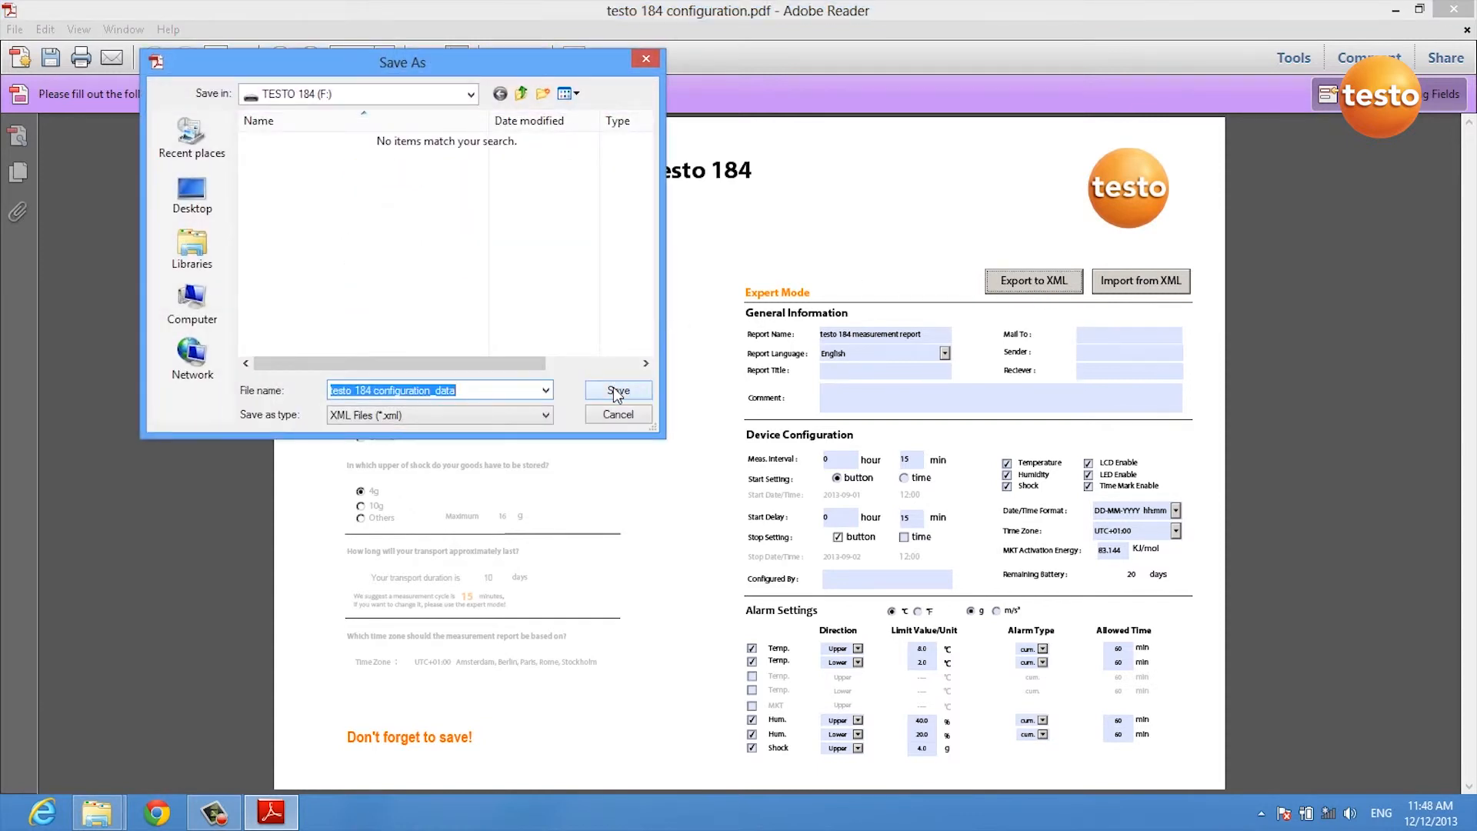
left_click(617, 392)
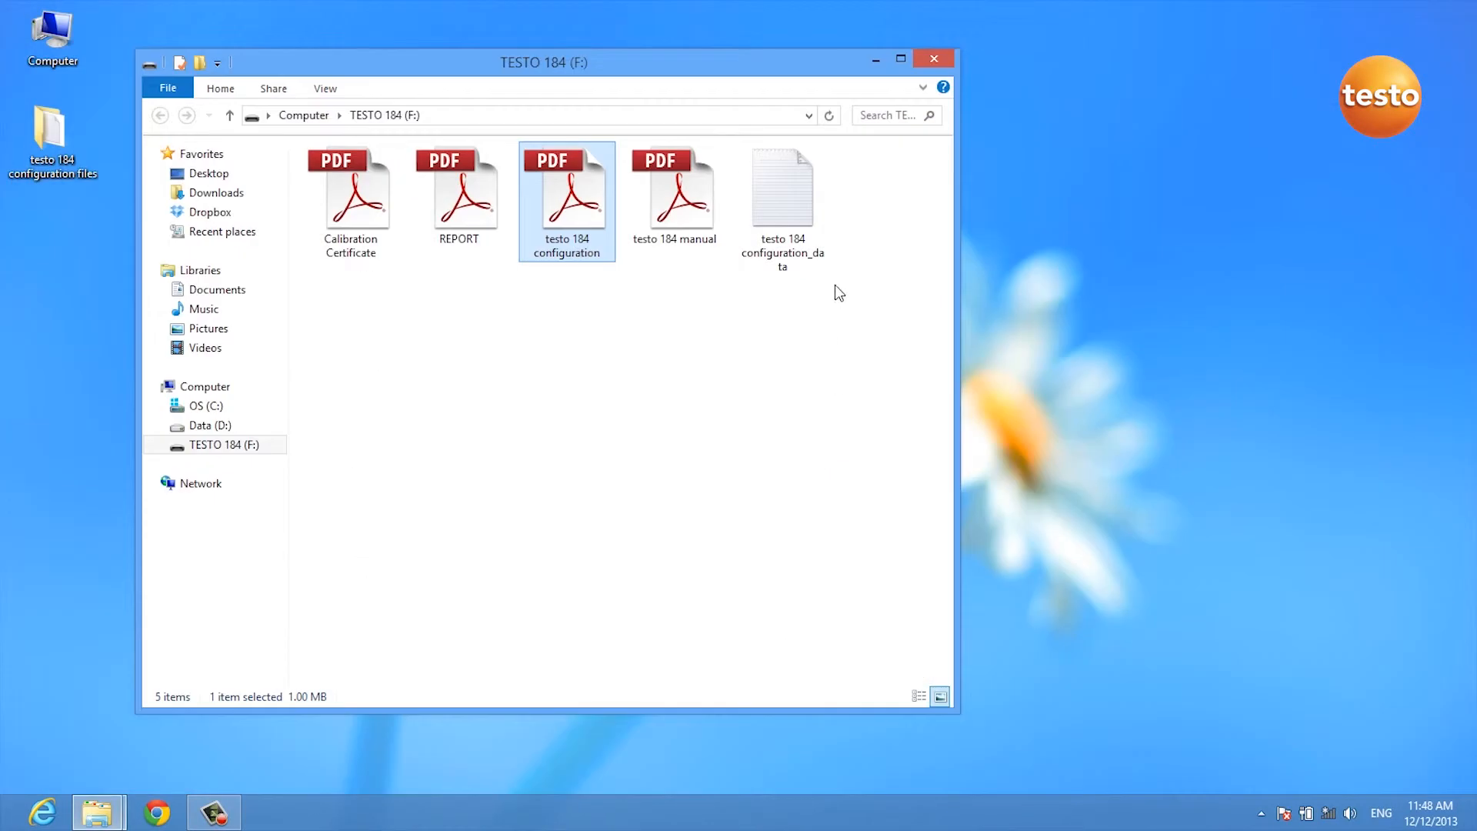
Step: Check the exported configuration_data file, then open the desktop 'testo 184 configuration files' folder
left_click(782, 188)
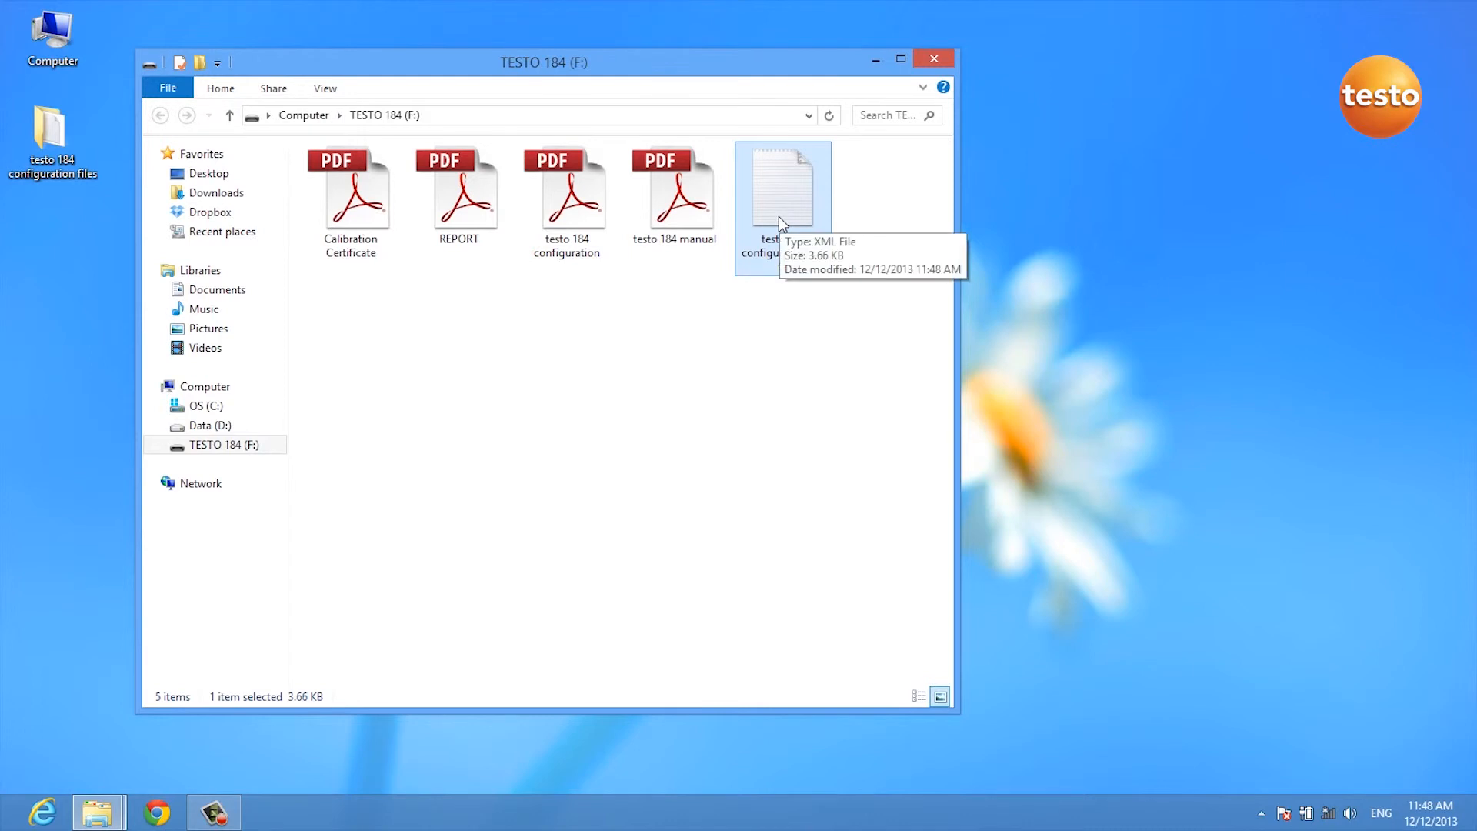
mouse_move(652, 324)
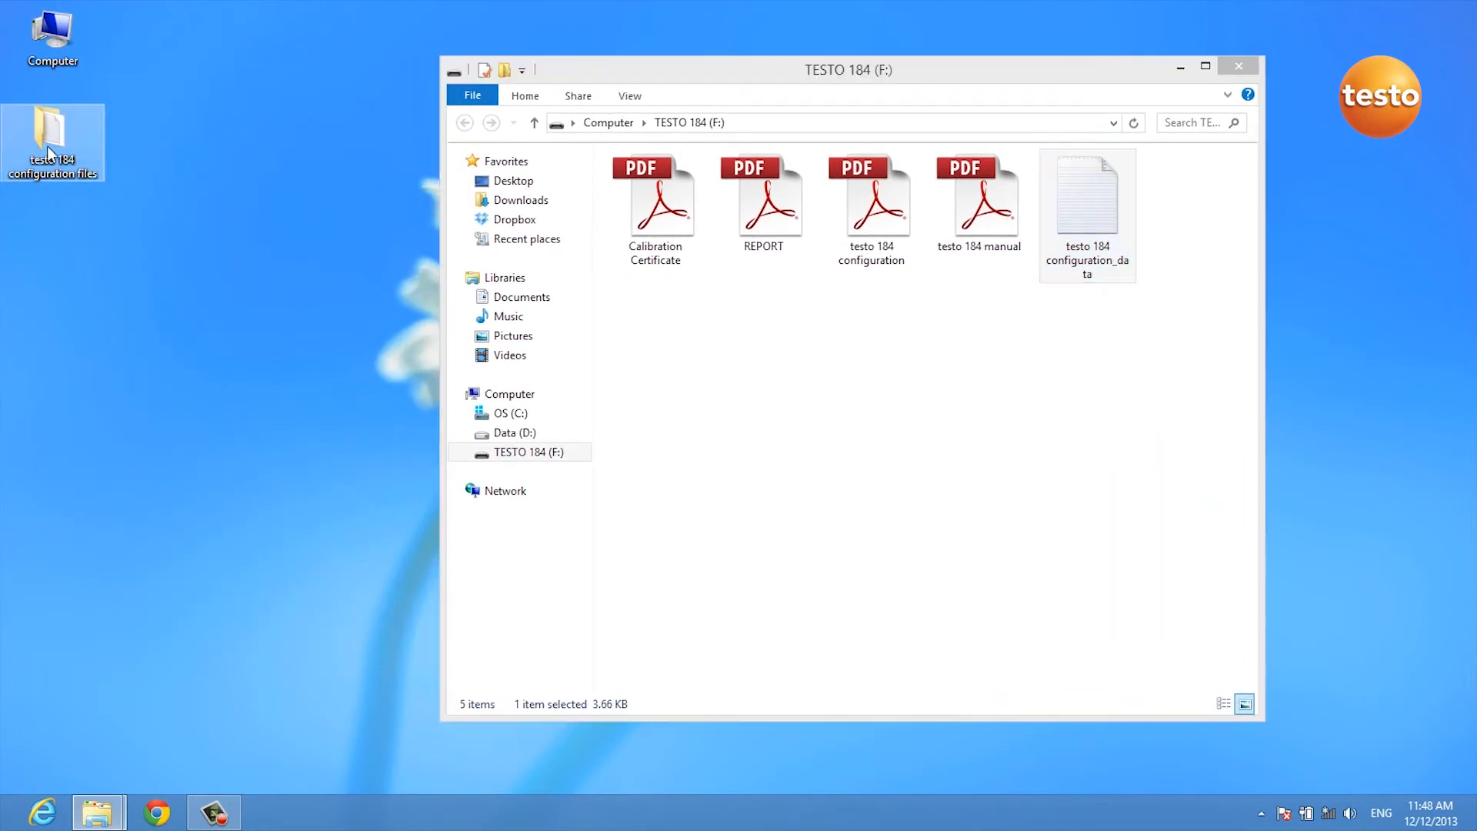
double_click(53, 142)
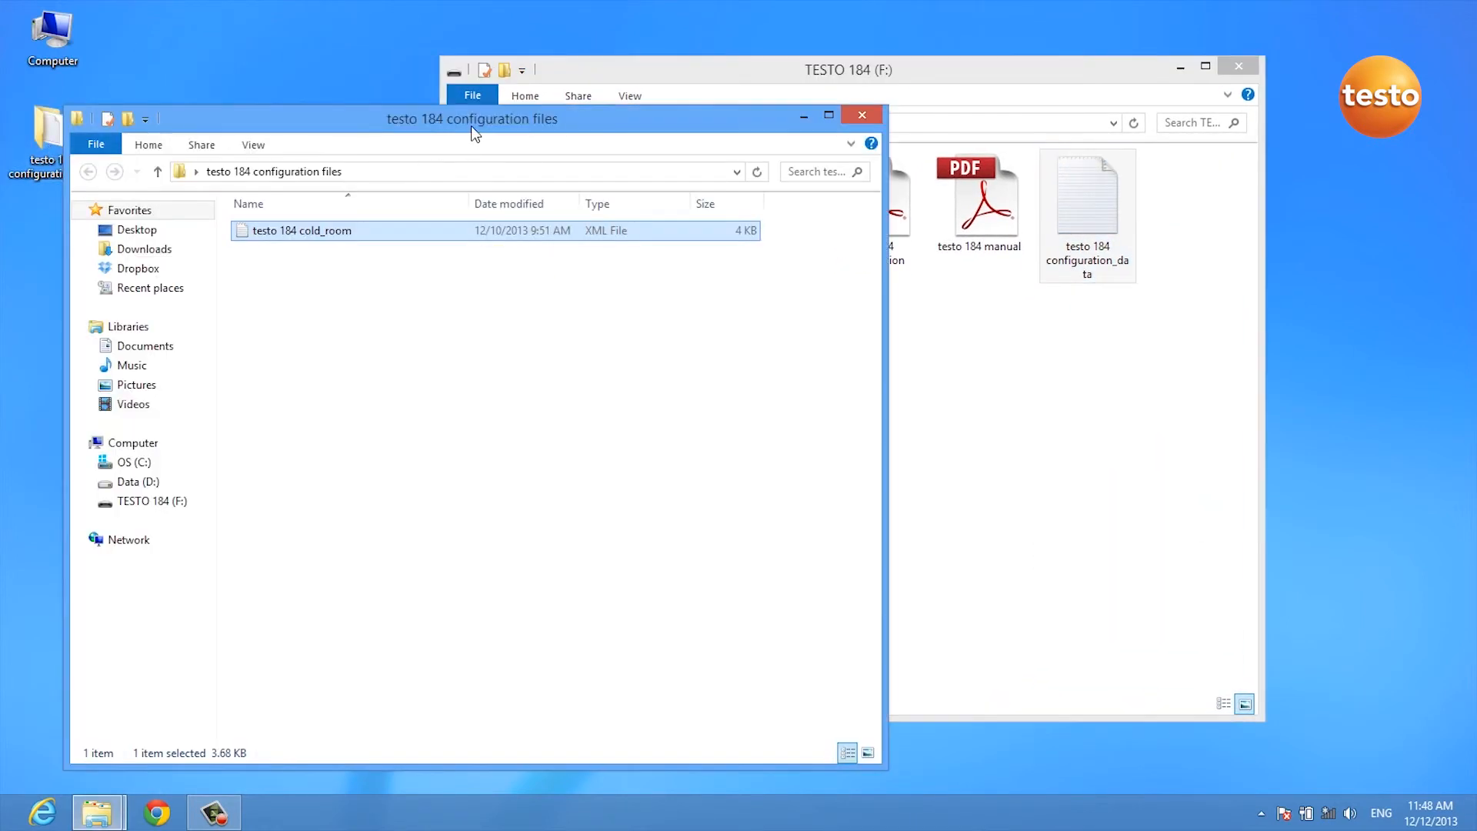